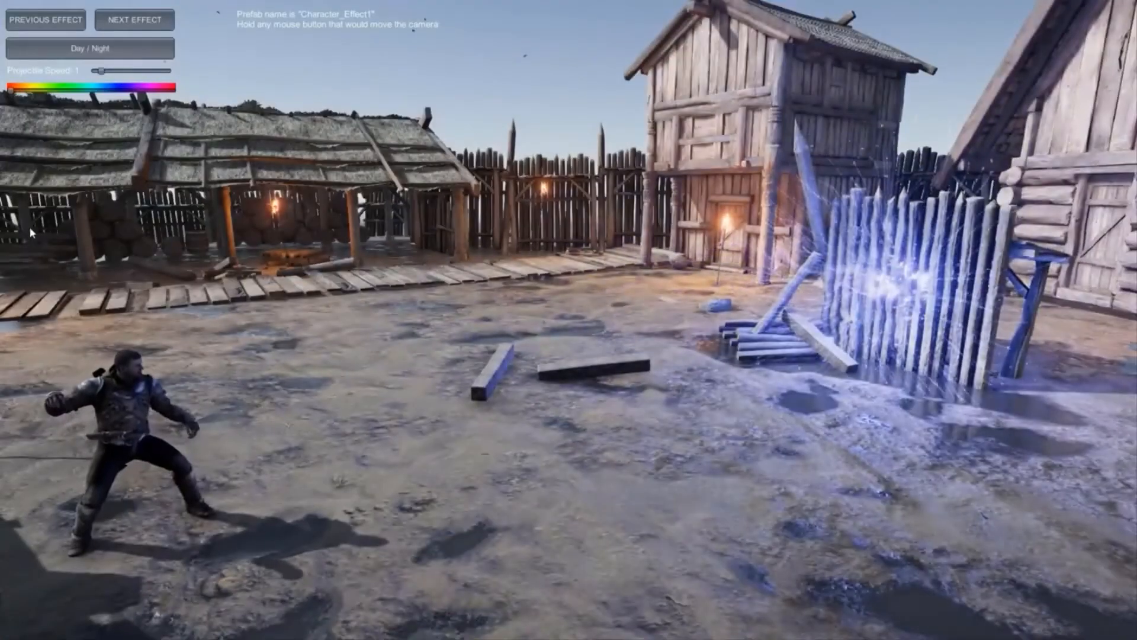
- Toggle the village scene to night and back to daylight
click(90, 49)
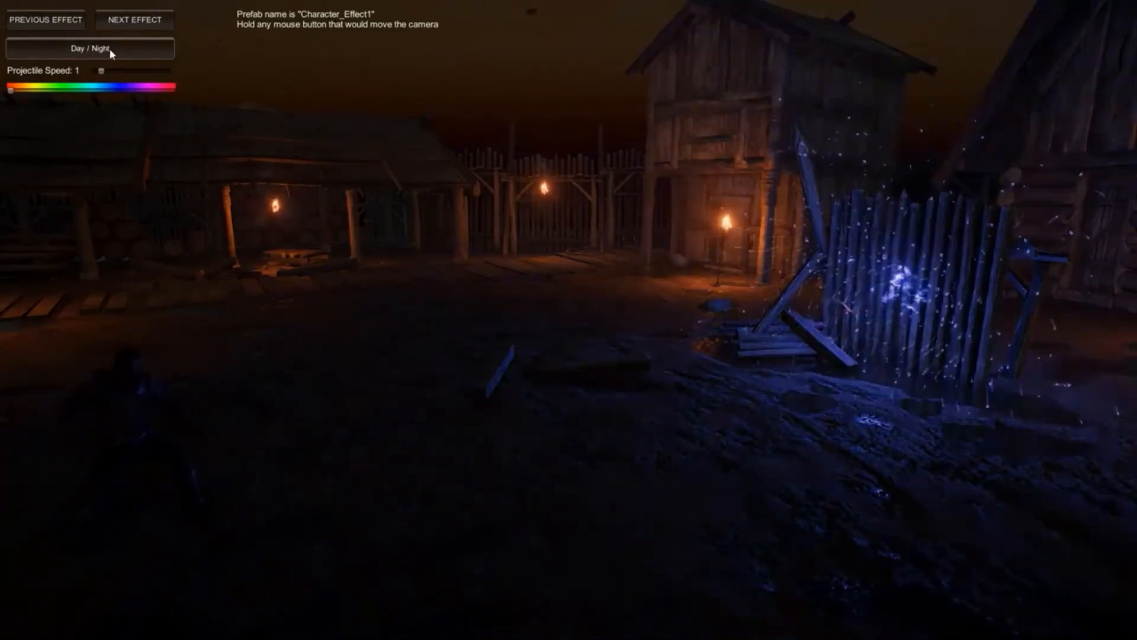
click(90, 48)
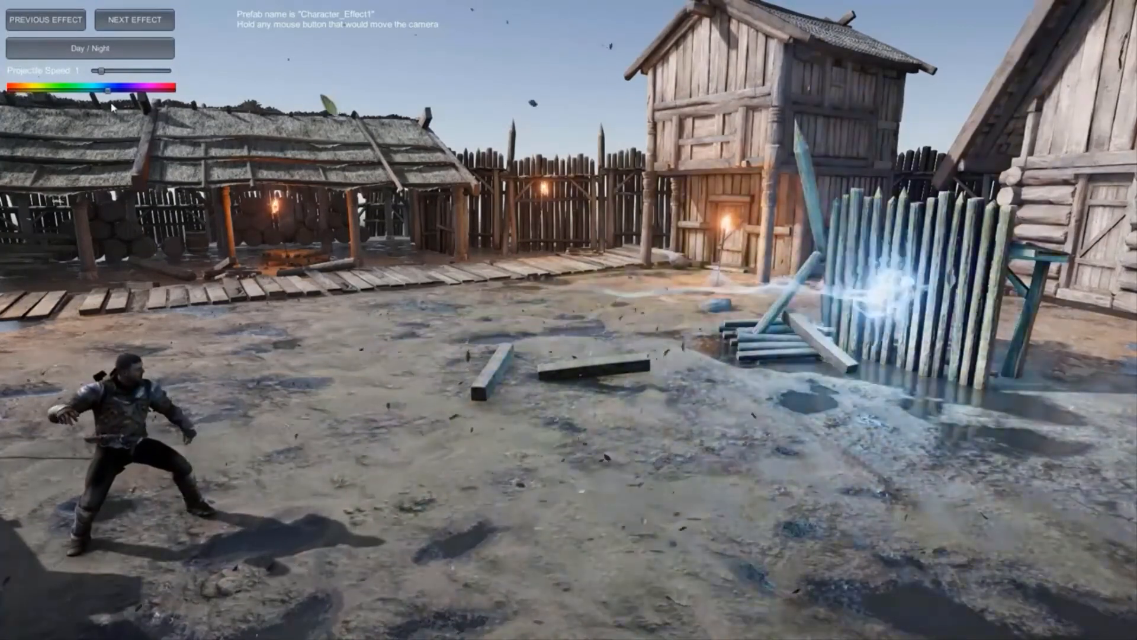
click(134, 20)
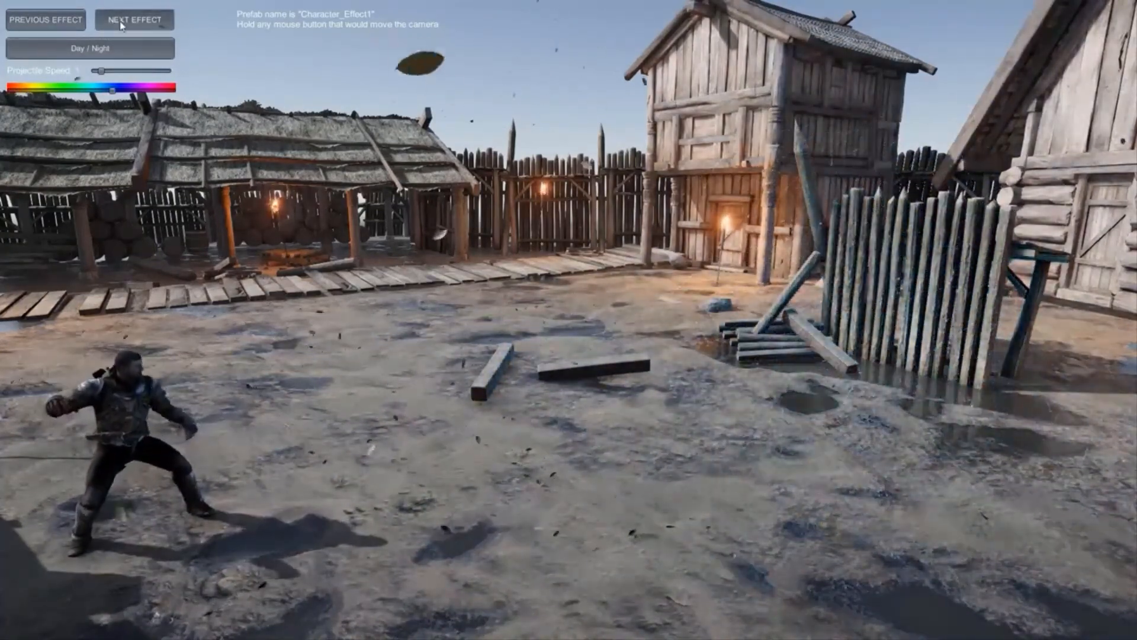
- Load Character_Effect2, the purple spark burst hitting the fence
click(134, 20)
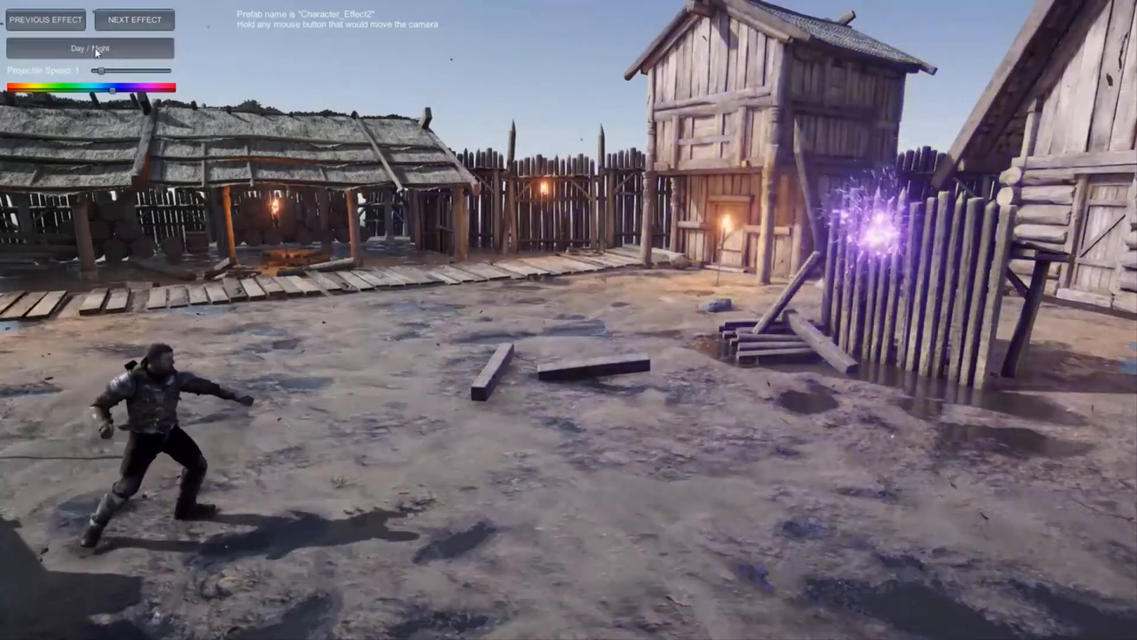
click(90, 48)
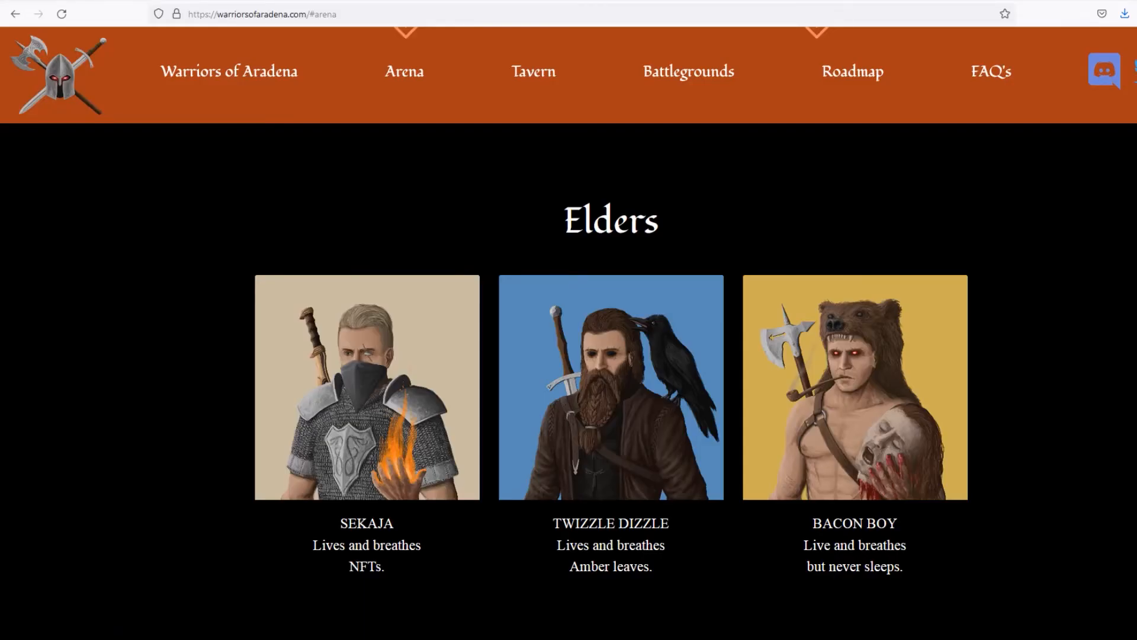
- Follow the site's header Discord invite into the Warriors of Aradena server in the browser
click(851, 71)
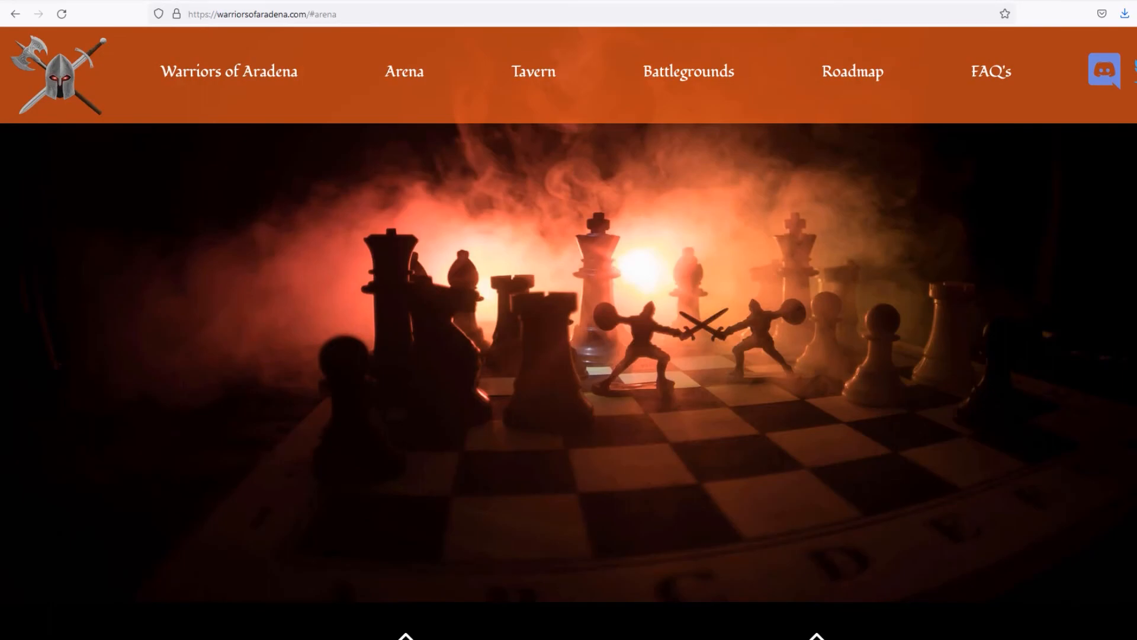
click(1103, 72)
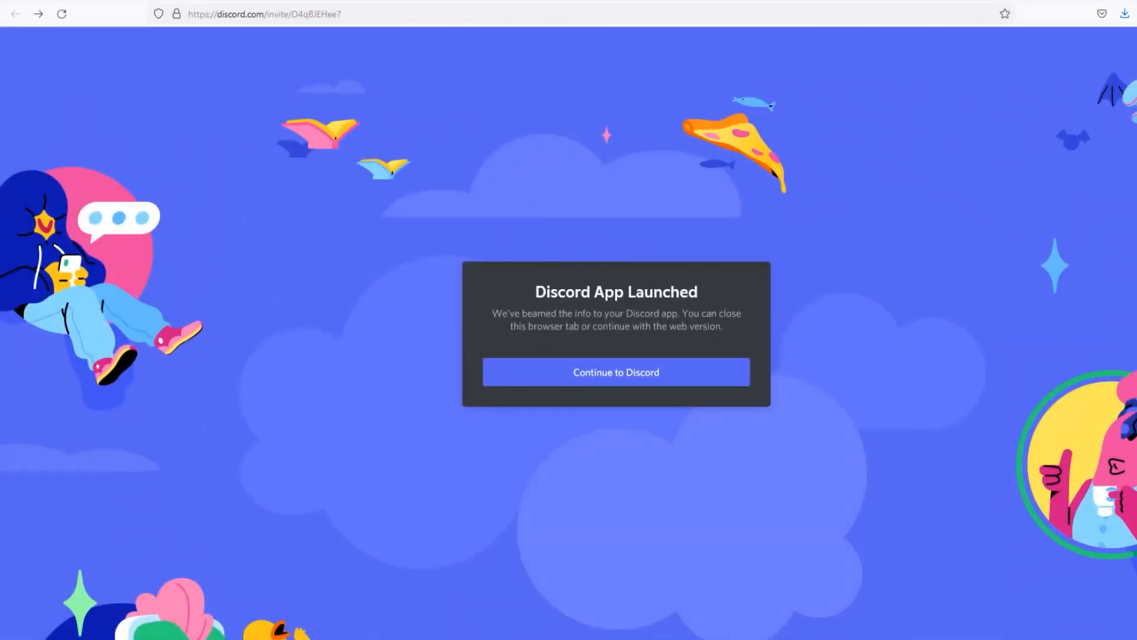
click(616, 372)
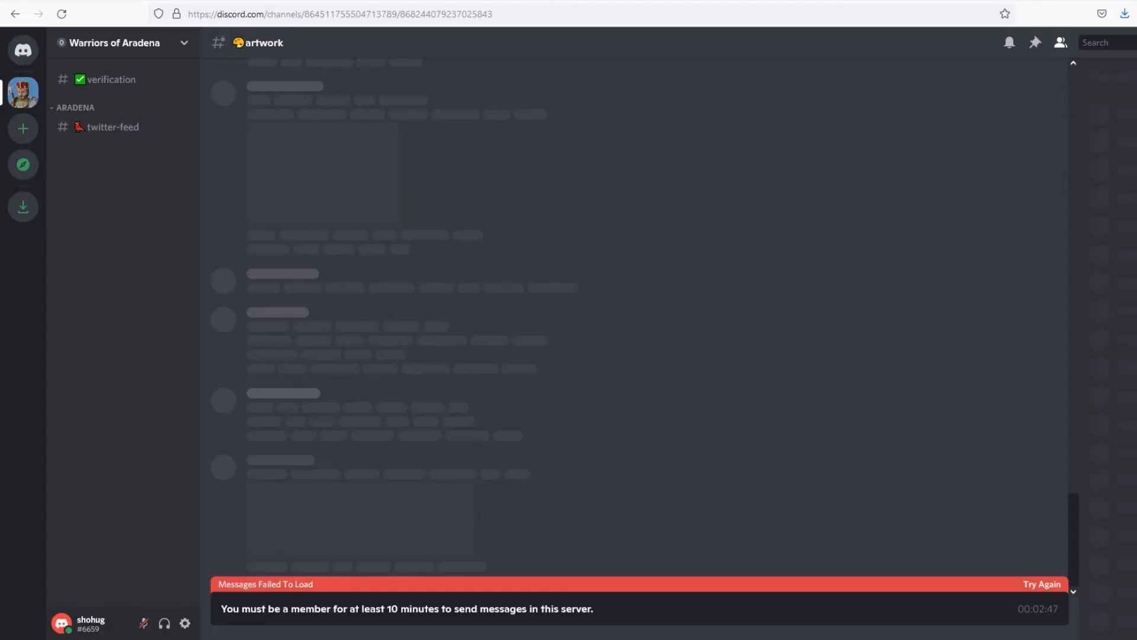